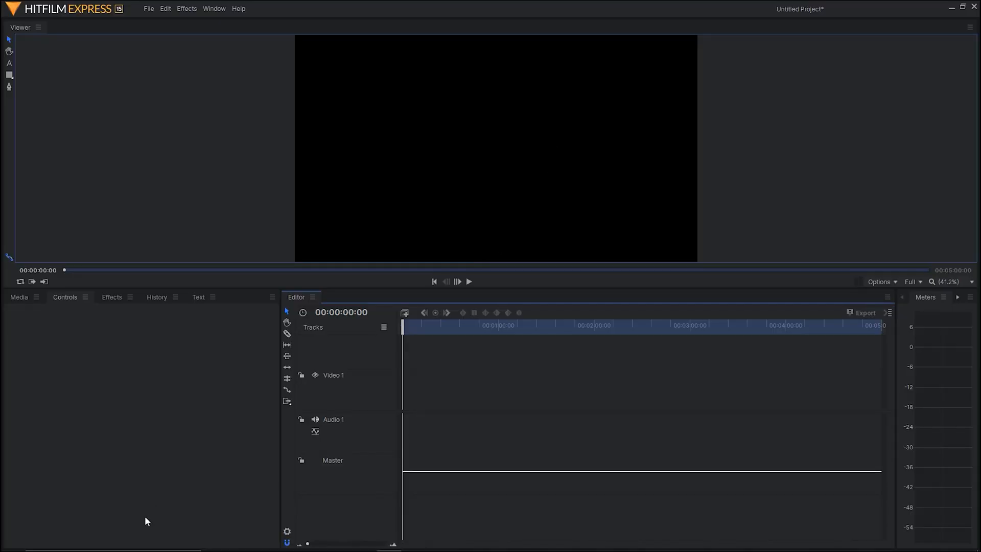
Step: Show the Media panel and begin importing the clip and photos
click(19, 296)
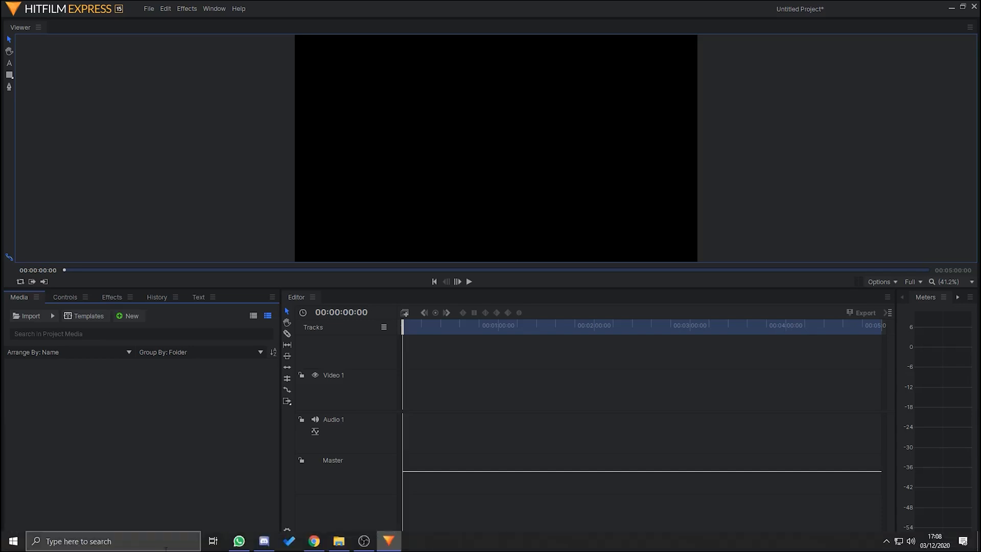
click(339, 540)
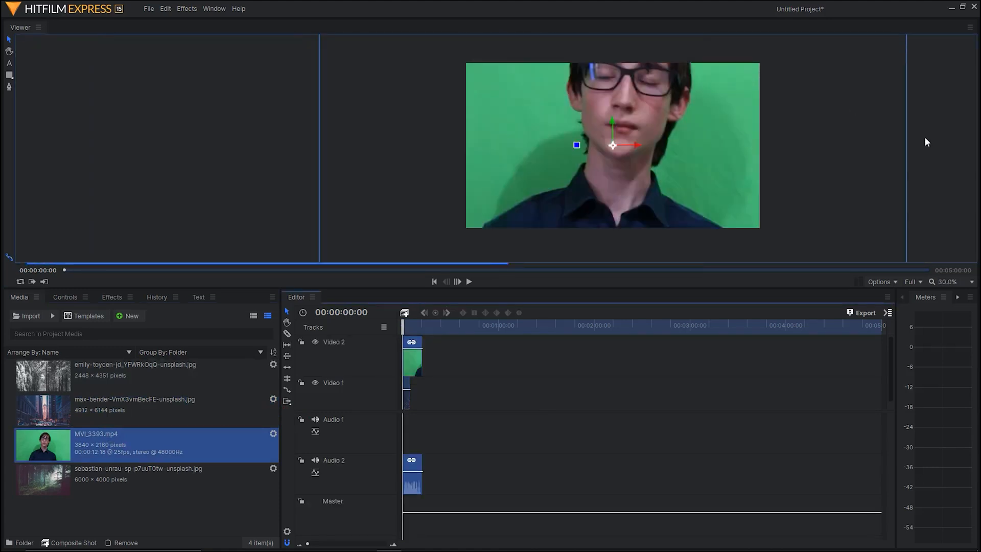
mouse_move(643, 117)
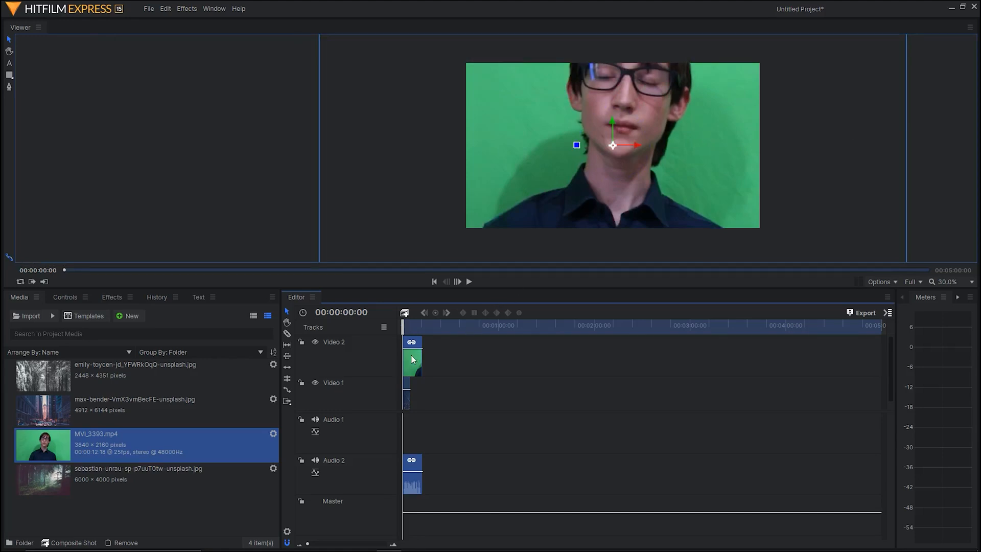
Step: Fit the MVI_3393 green-screen clip to the frame and scrub a few seconds in
right_click(412, 359)
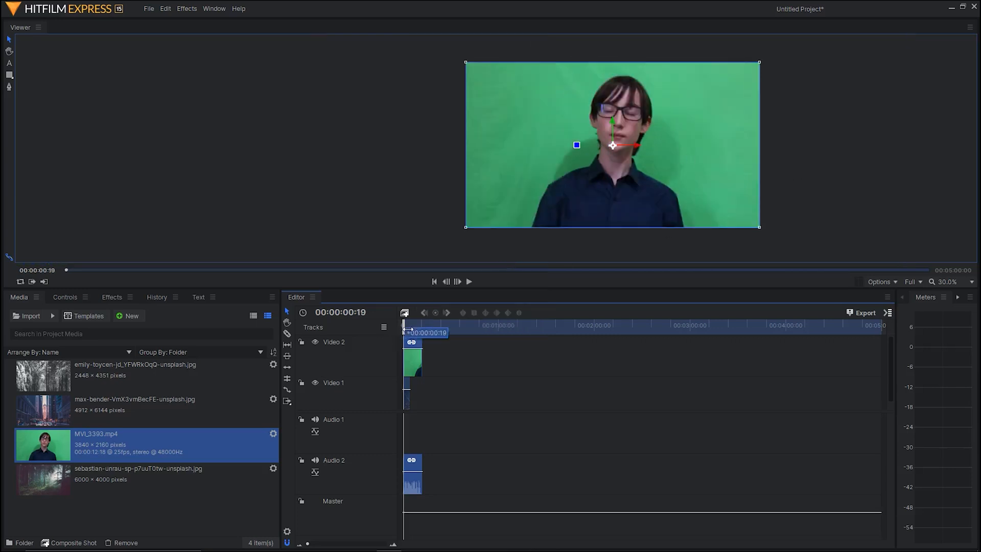
click(468, 281)
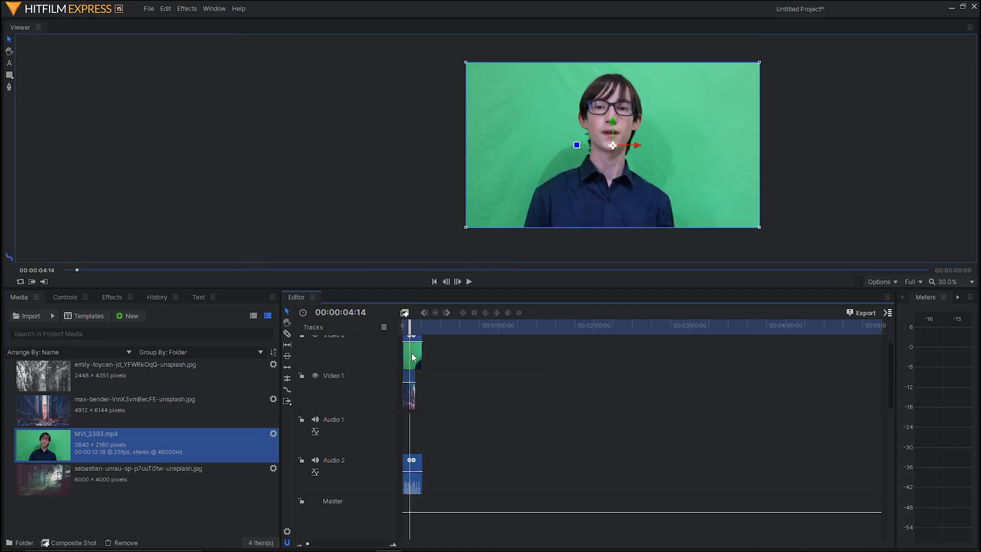
Step: Search the Effects panel for 'gree' to find the green-screen keying preset
click(112, 296)
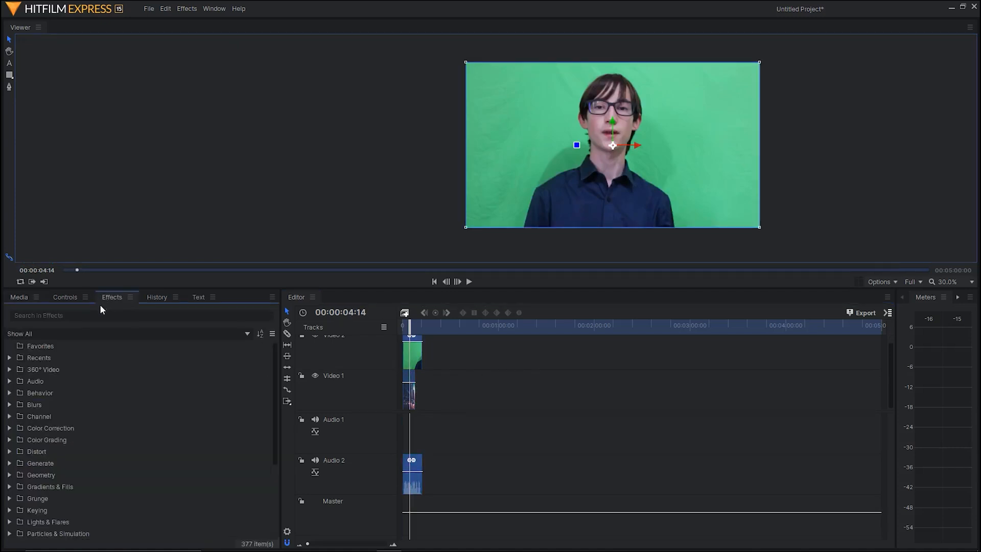
mouse_move(24, 504)
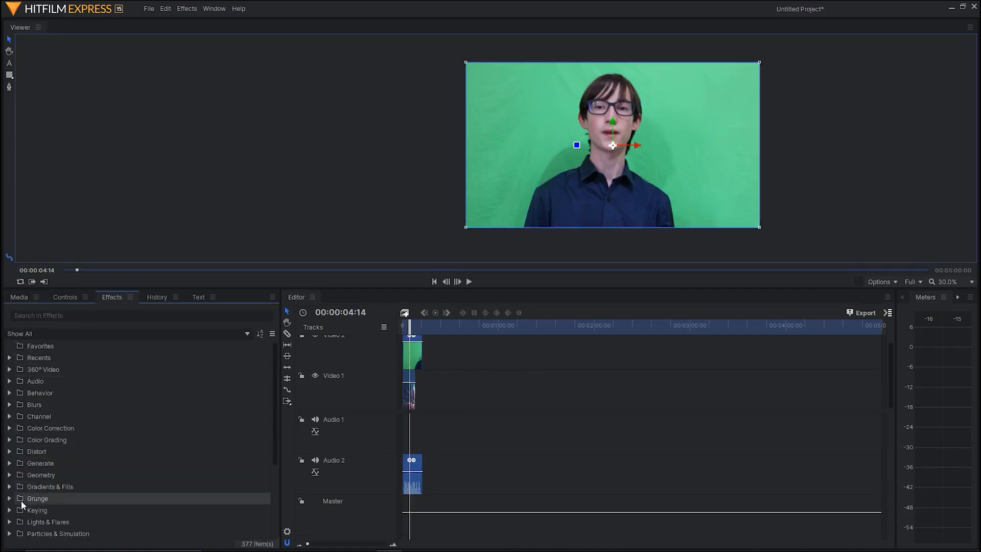
click(141, 316)
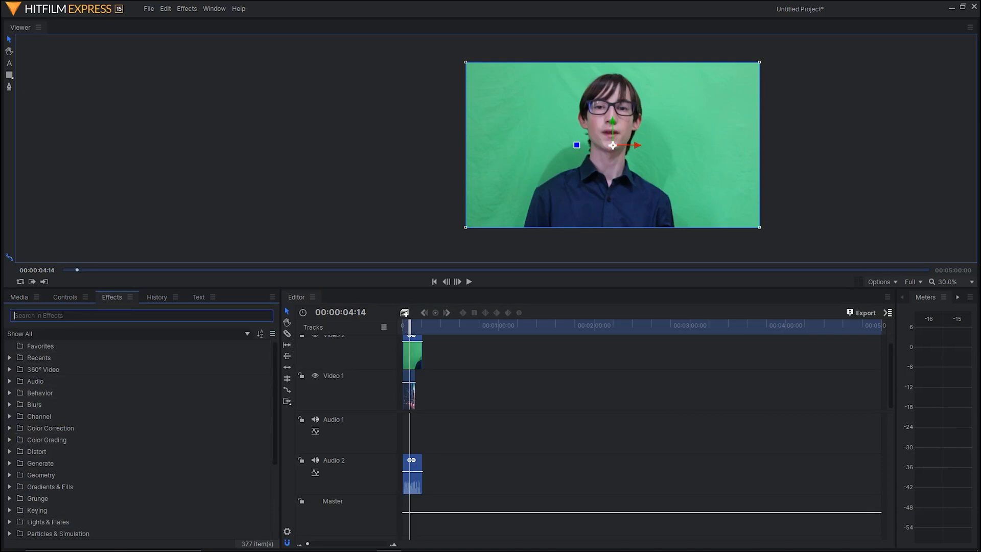
text(gree)
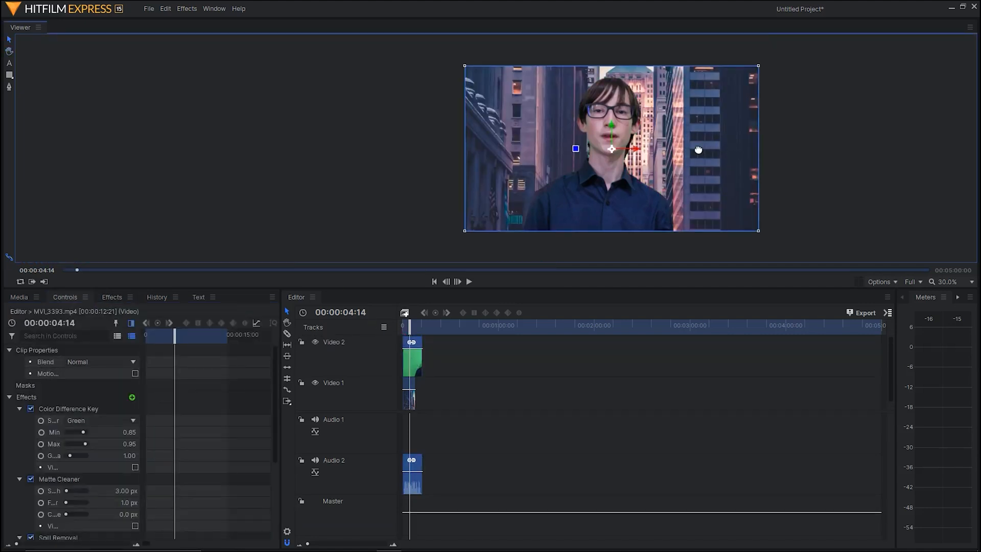
Step: Fit the city street image to the frame, scaled to 39%, and lower it
click(411, 398)
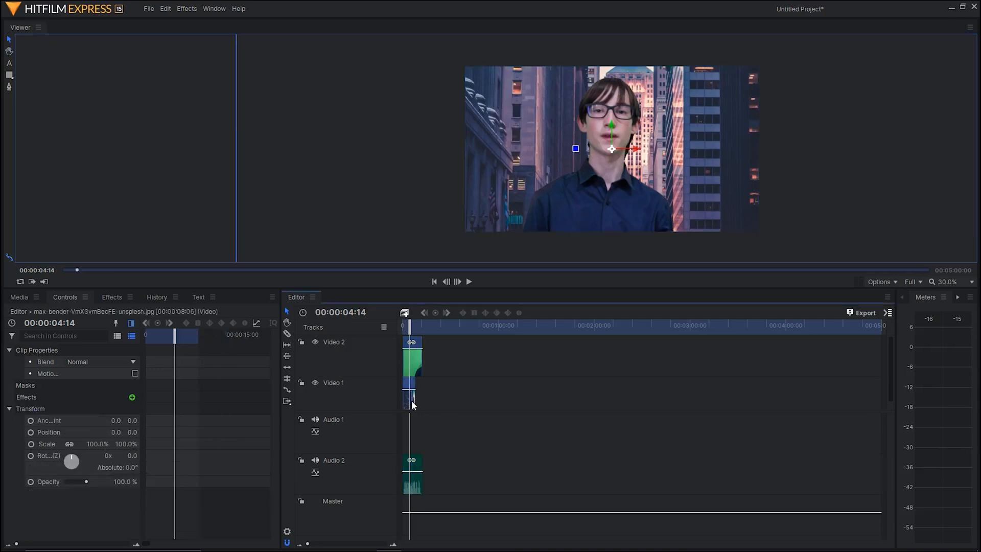
right_click(410, 404)
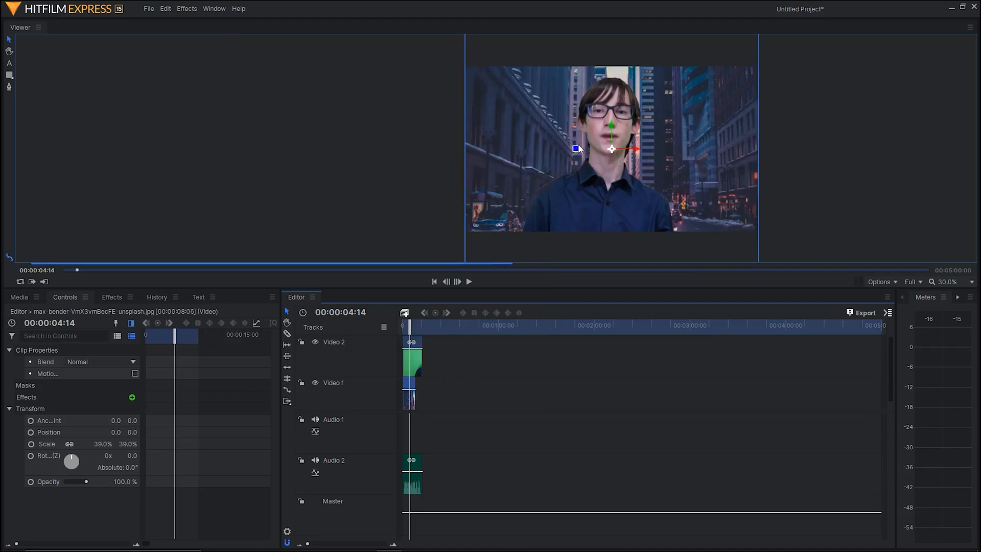
mouse_move(616, 133)
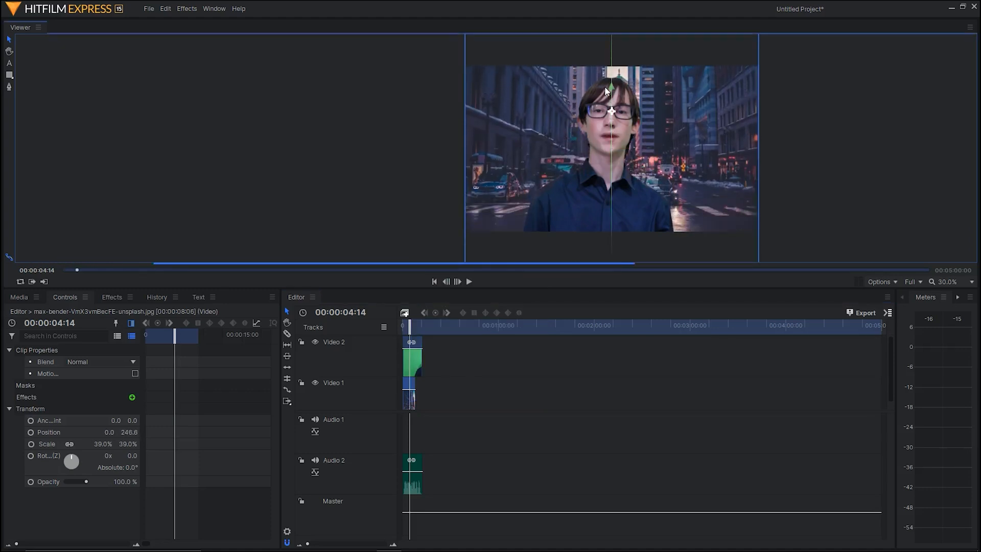
click(19, 297)
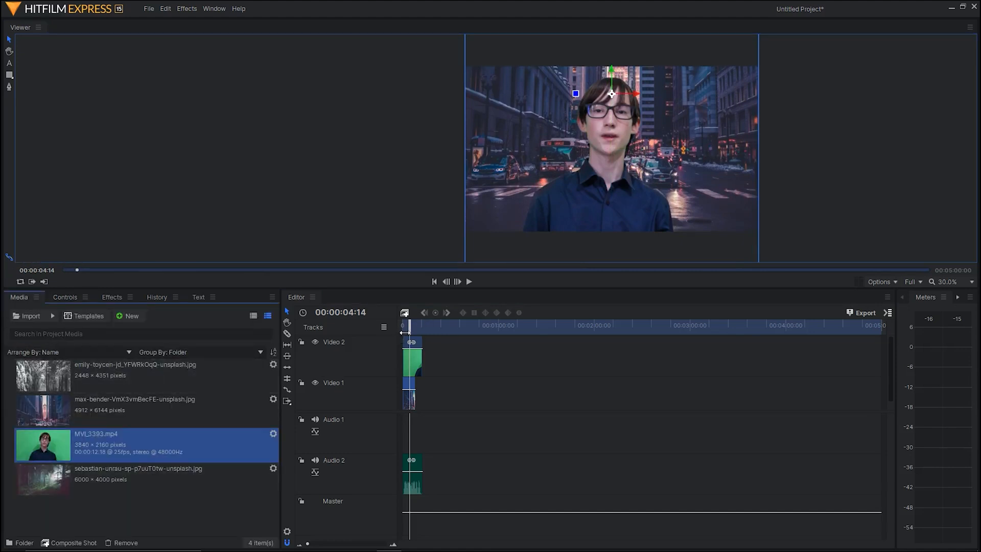
Step: Put the forest photo on Video 1 and apply Fit To Frame Width
click(469, 281)
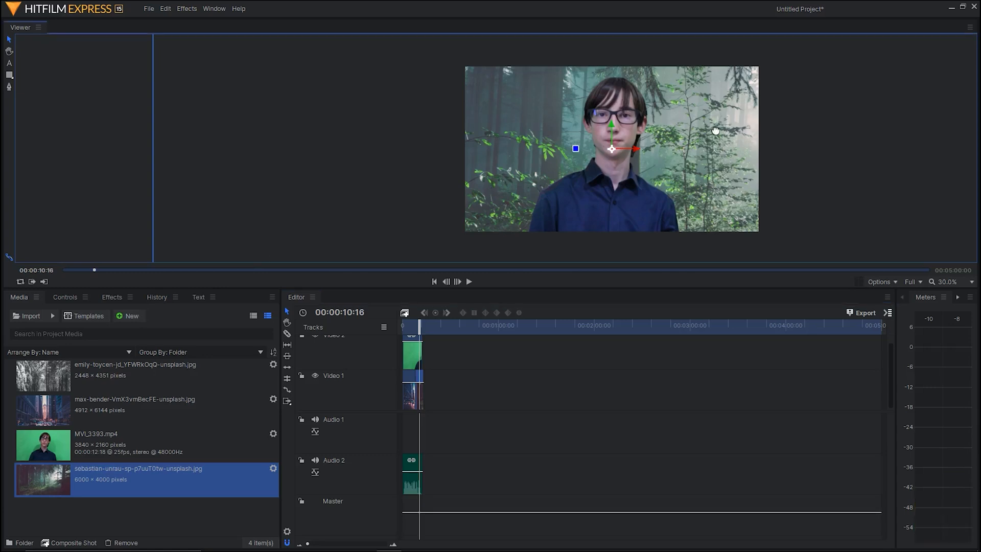
right_click(412, 361)
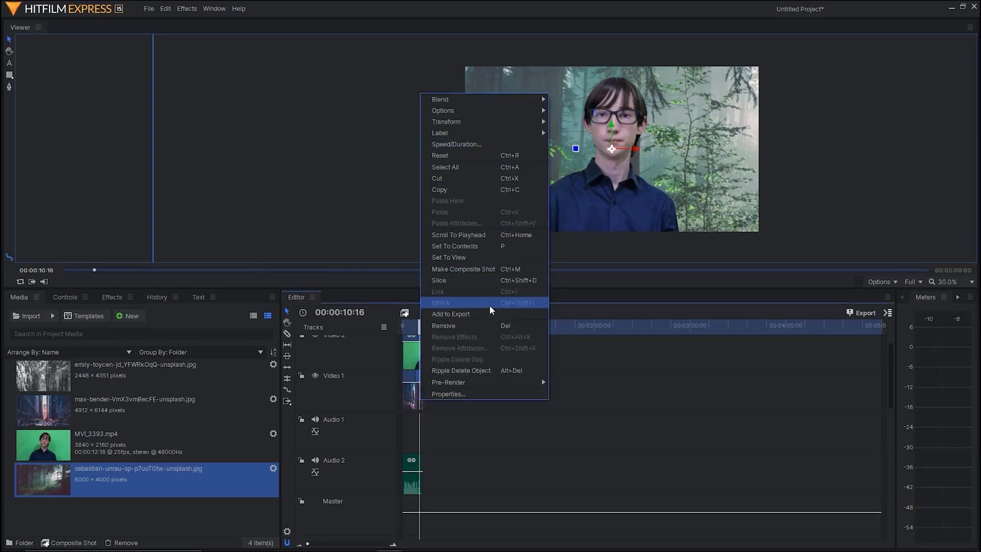
mouse_move(474, 143)
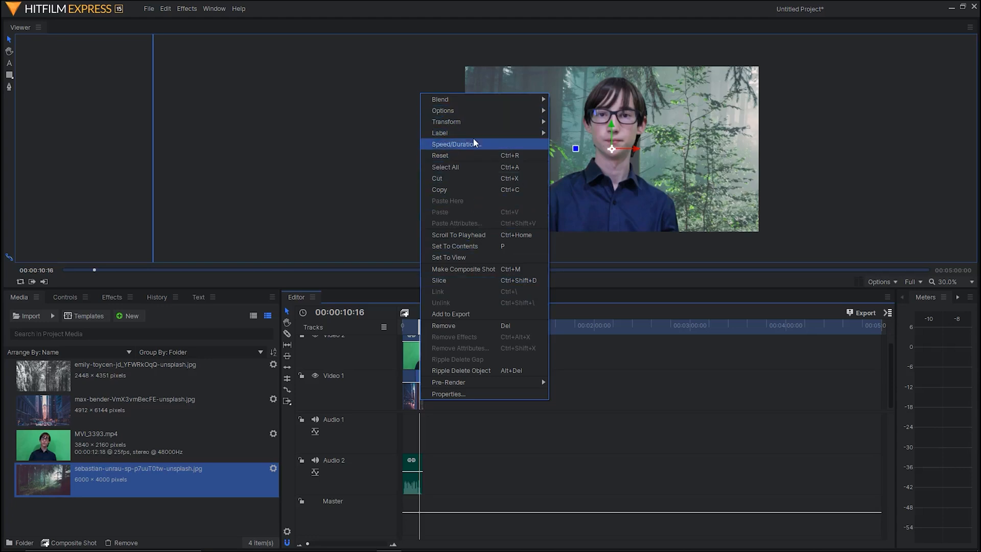
mouse_move(446, 122)
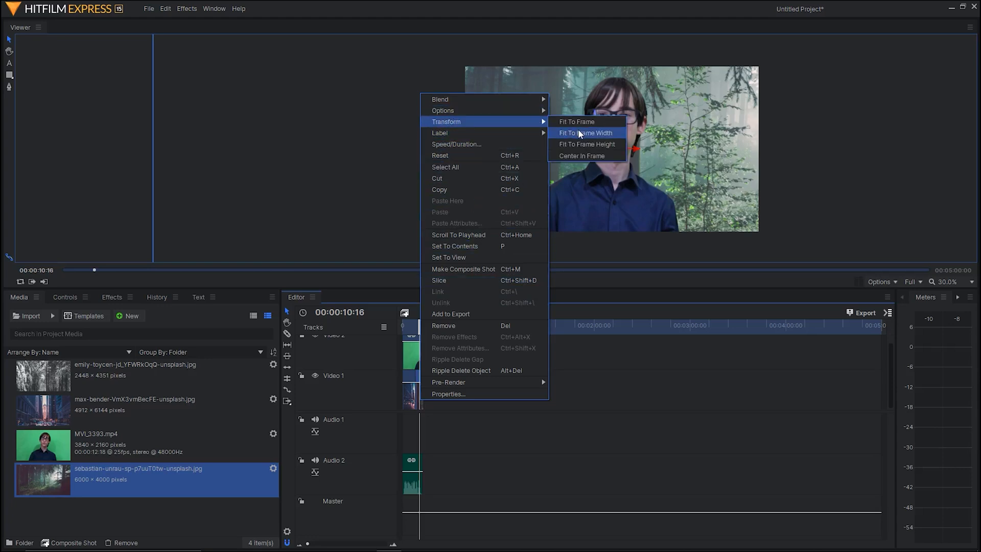
click(583, 133)
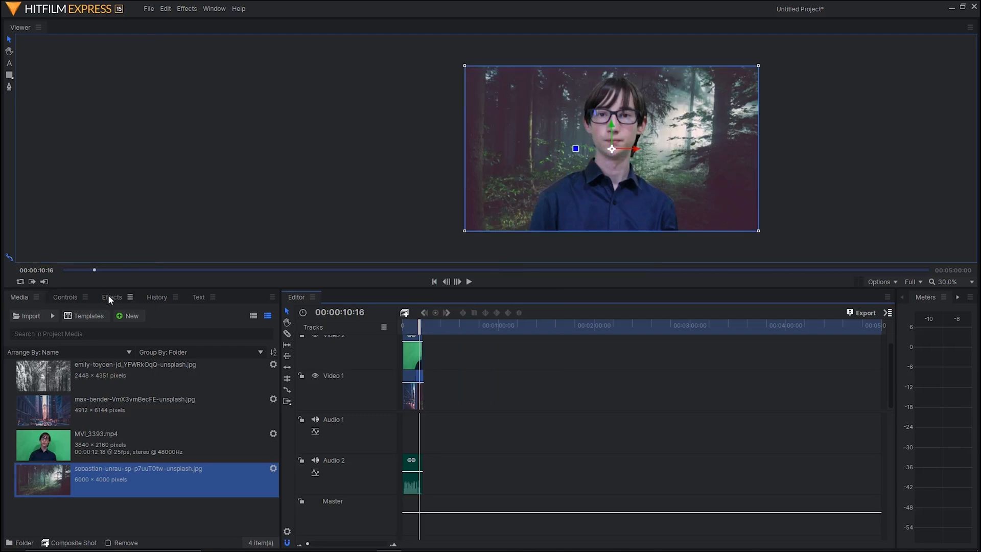
Step: Search the effects library for 'blu' to apply another Color Difference Key
click(112, 297)
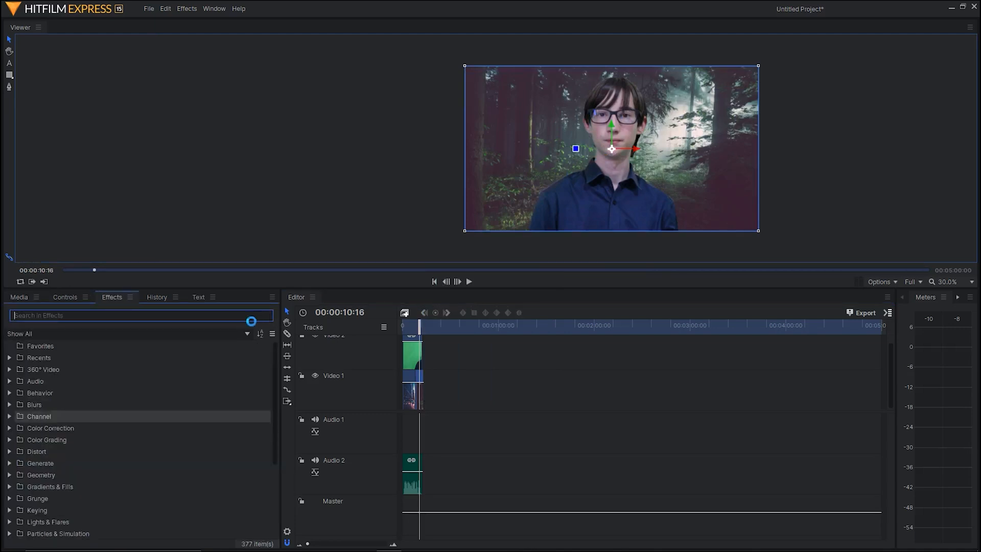
text(blu)
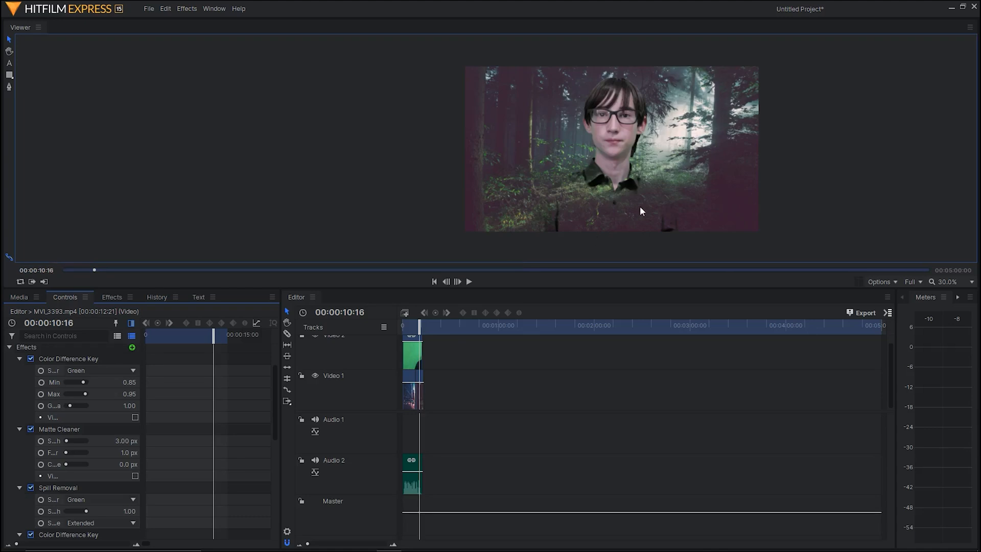
mouse_move(624, 183)
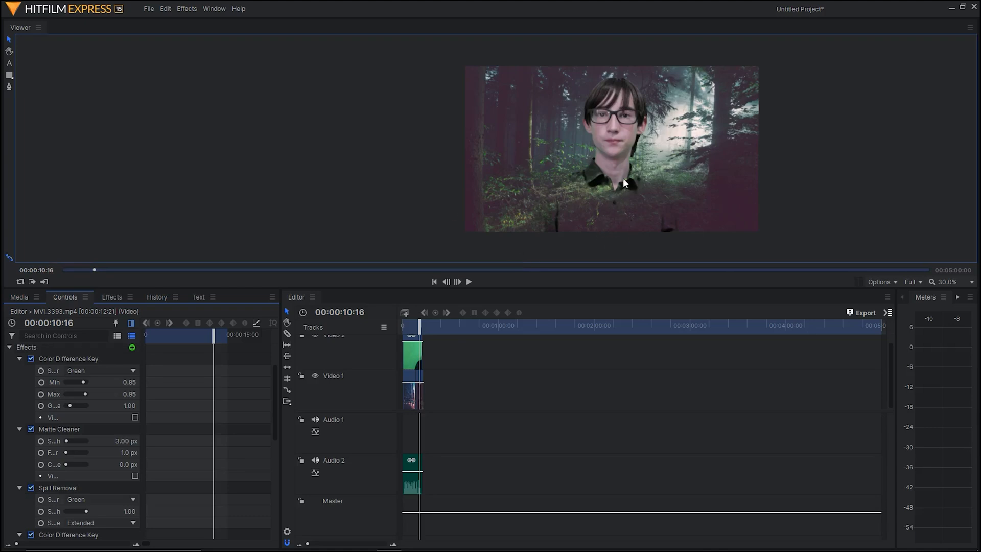
mouse_move(582, 219)
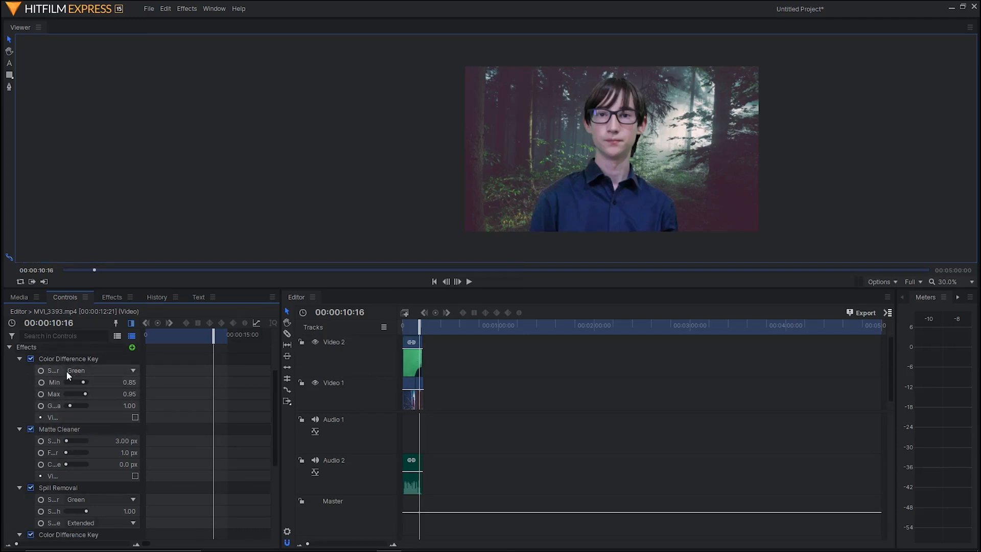
click(101, 370)
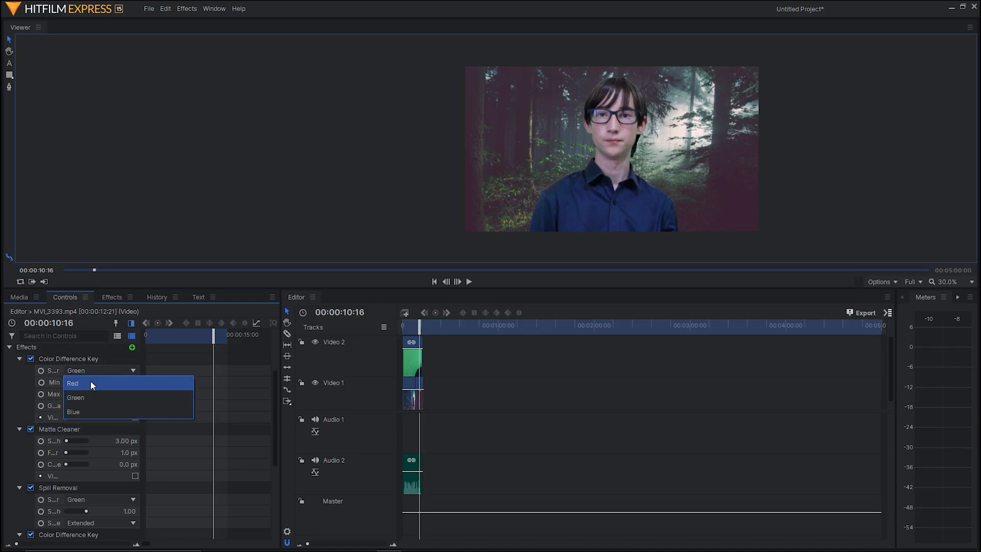
click(72, 383)
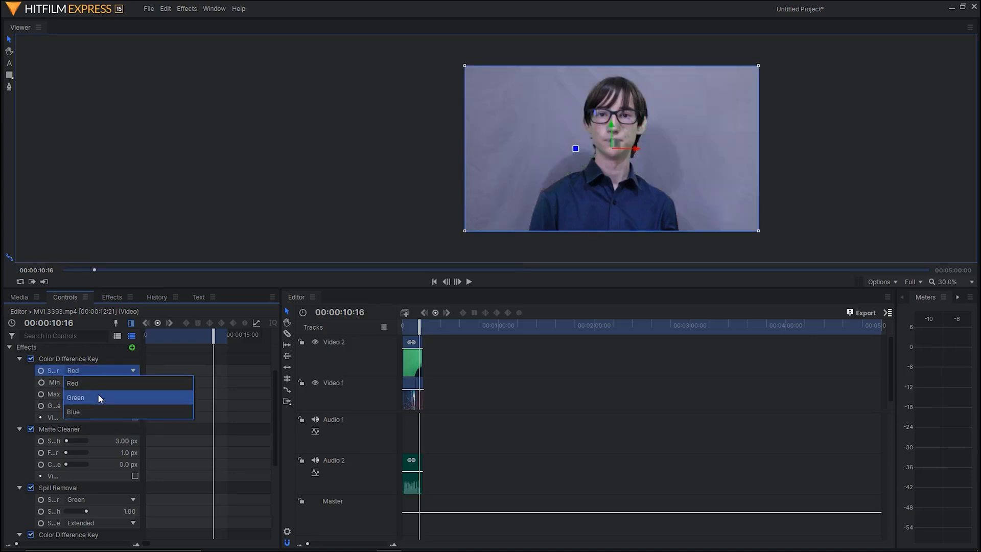
click(73, 412)
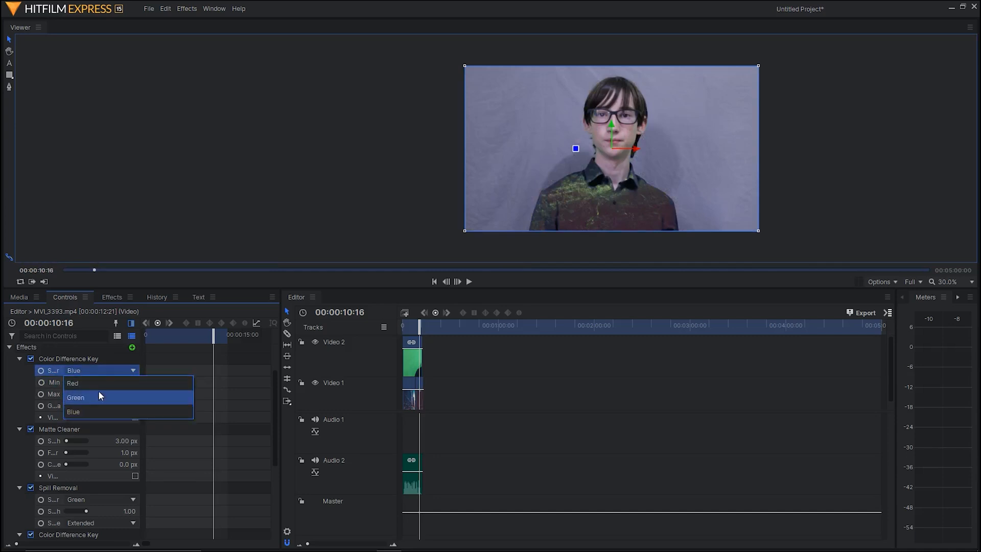
click(76, 397)
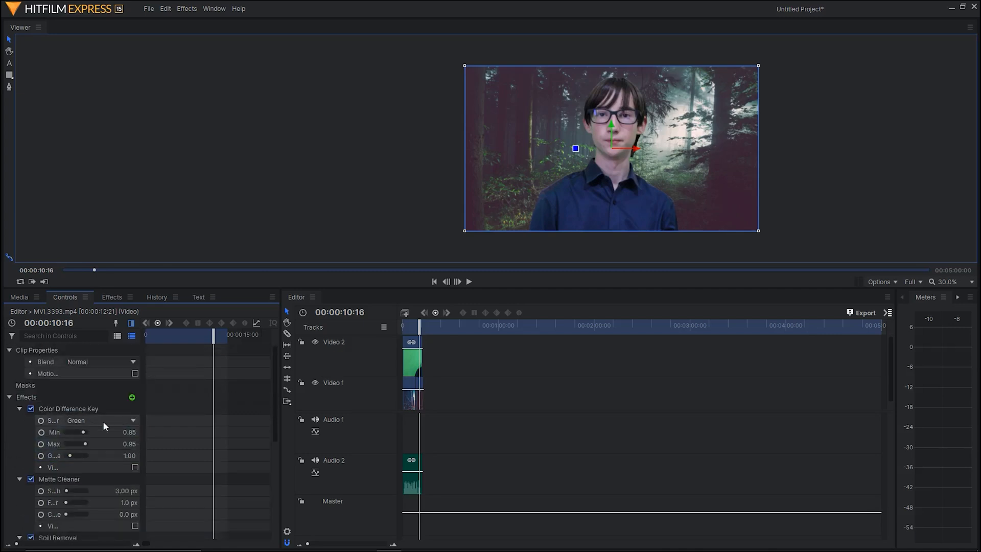
mouse_move(288, 368)
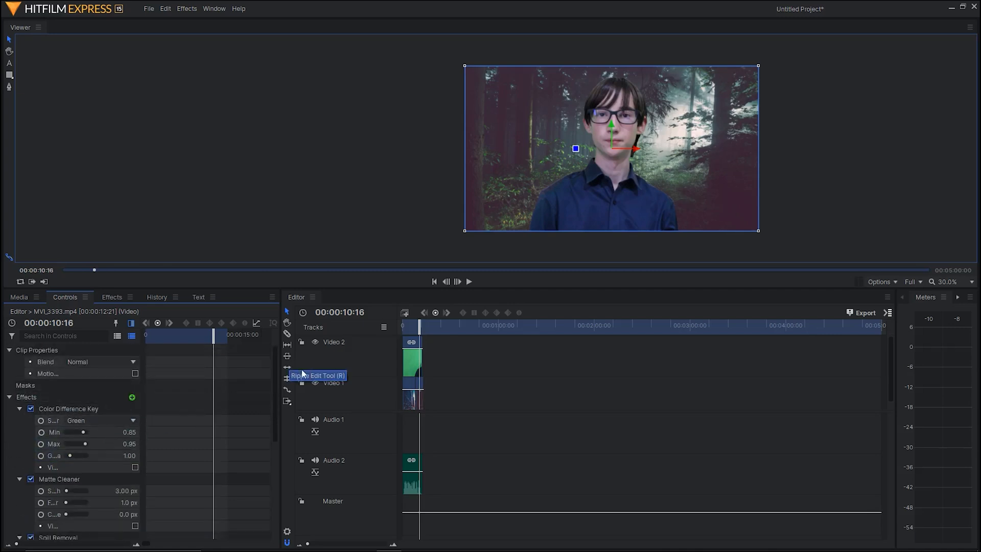
mouse_move(307, 374)
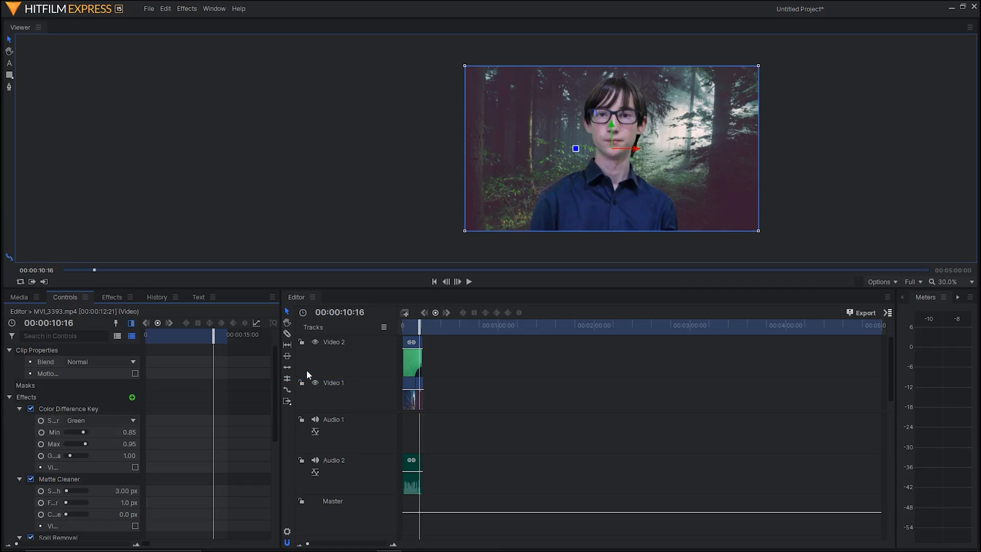
mouse_move(743, 81)
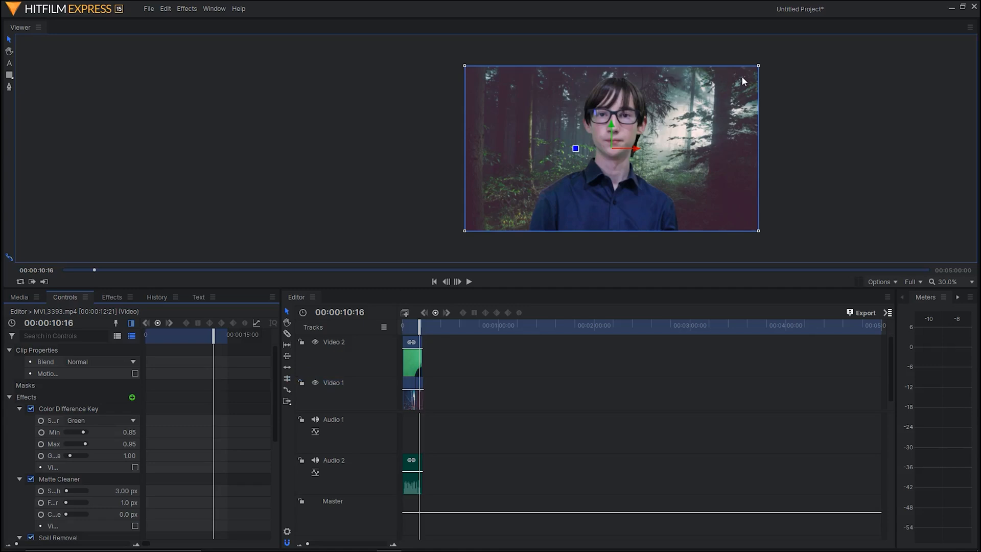
mouse_move(848, 144)
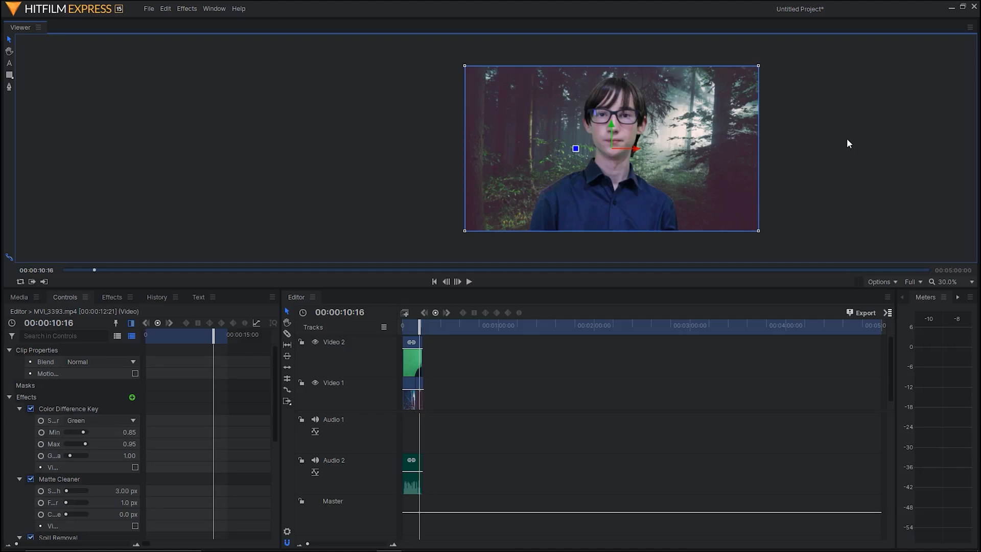
mouse_move(844, 148)
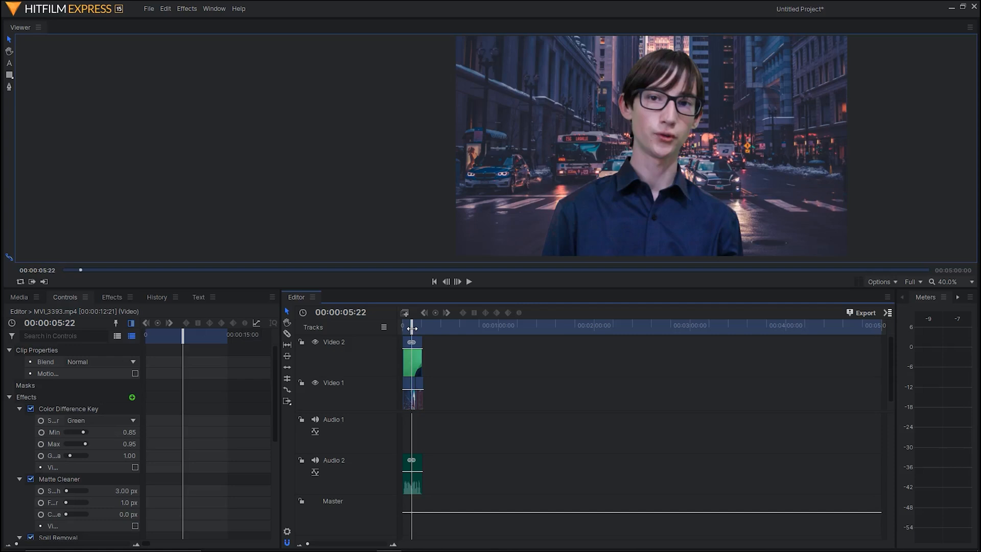
Step: Export the entire timeline contents now as a YouTube 2160p UHD MP4
click(865, 313)
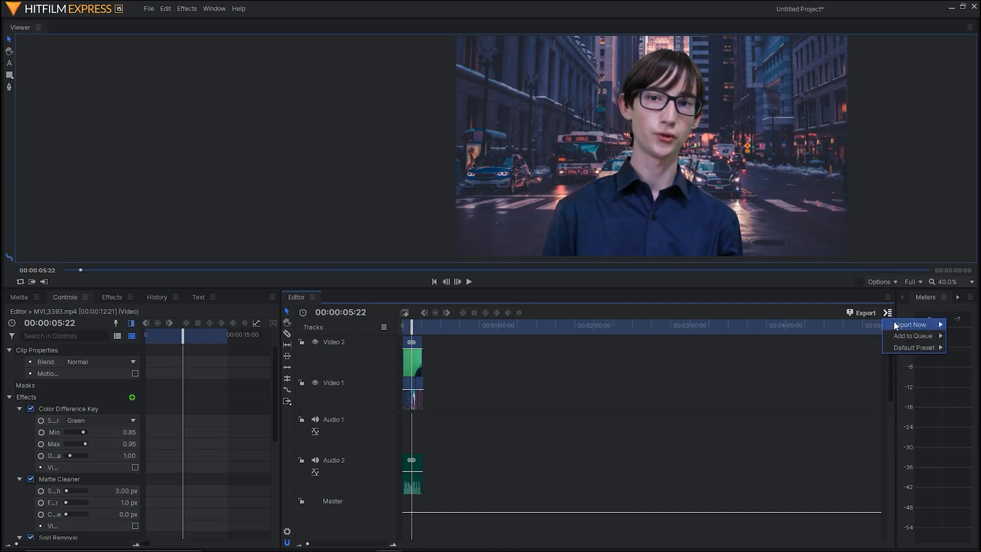
mouse_move(913, 347)
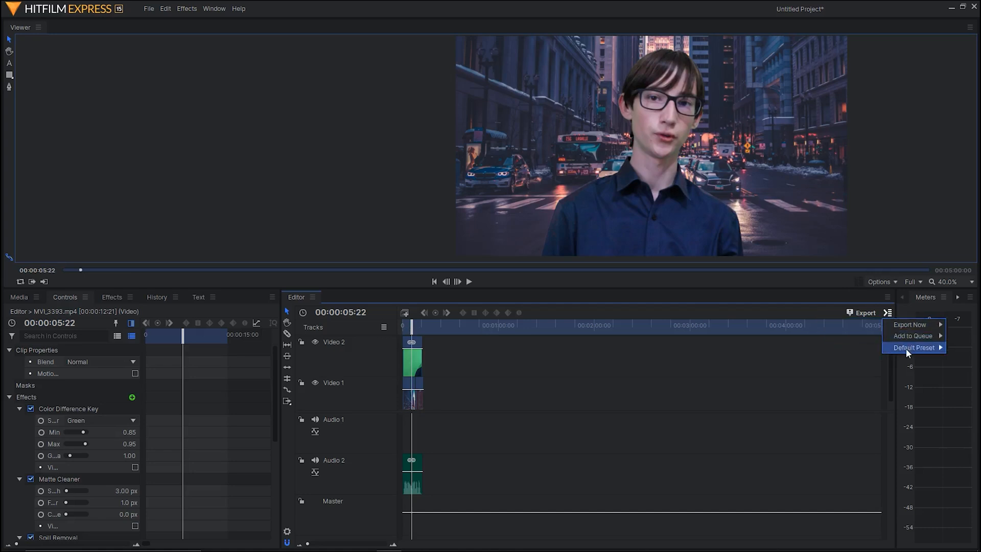
mouse_move(909, 325)
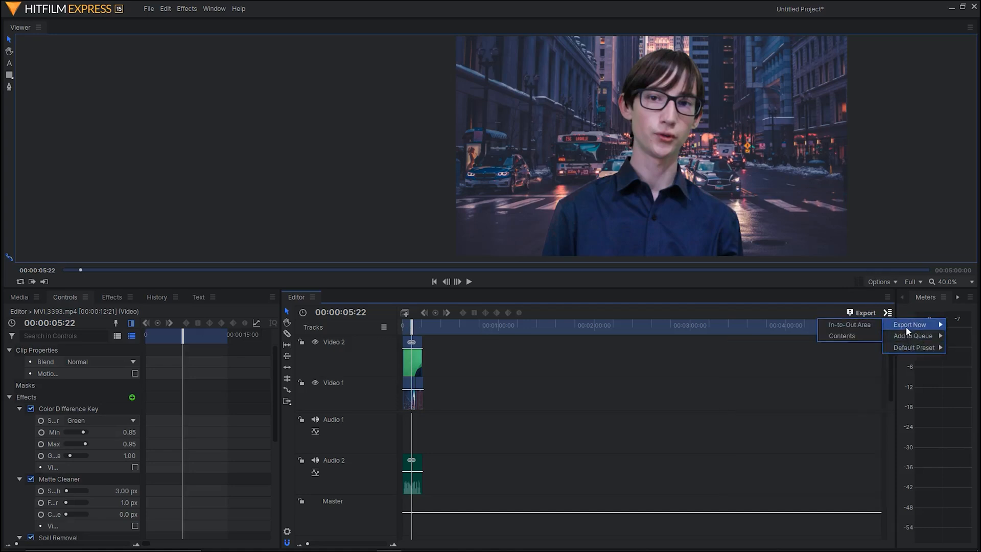
click(909, 324)
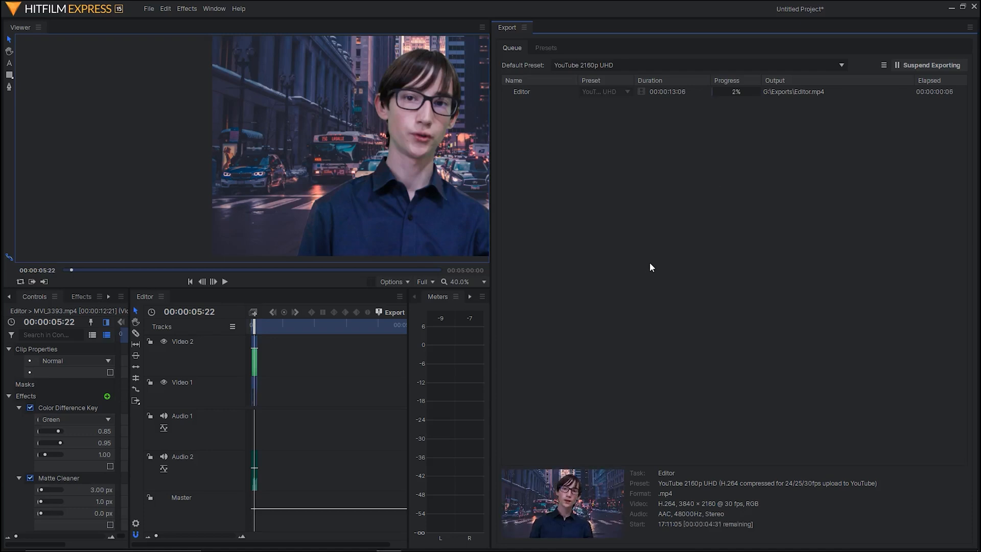
mouse_move(658, 263)
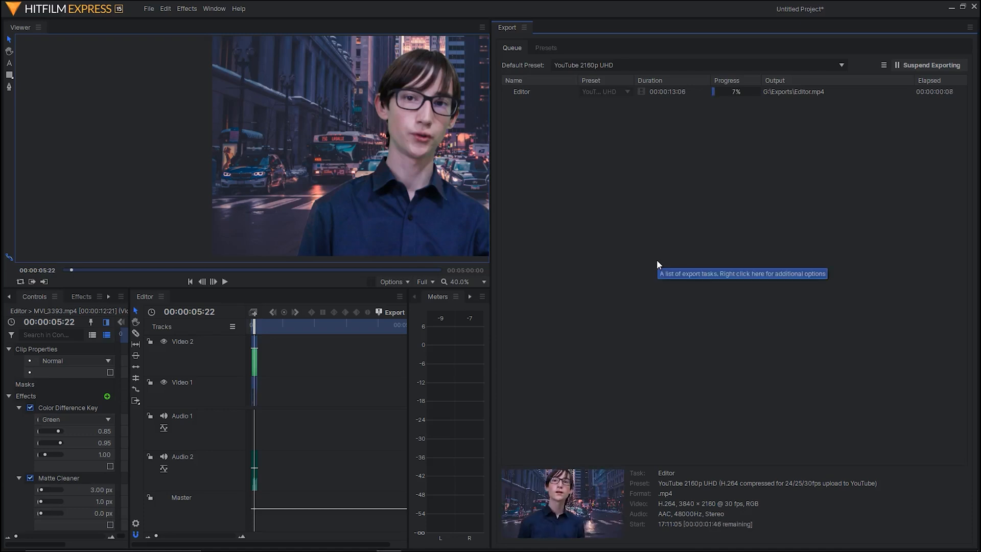